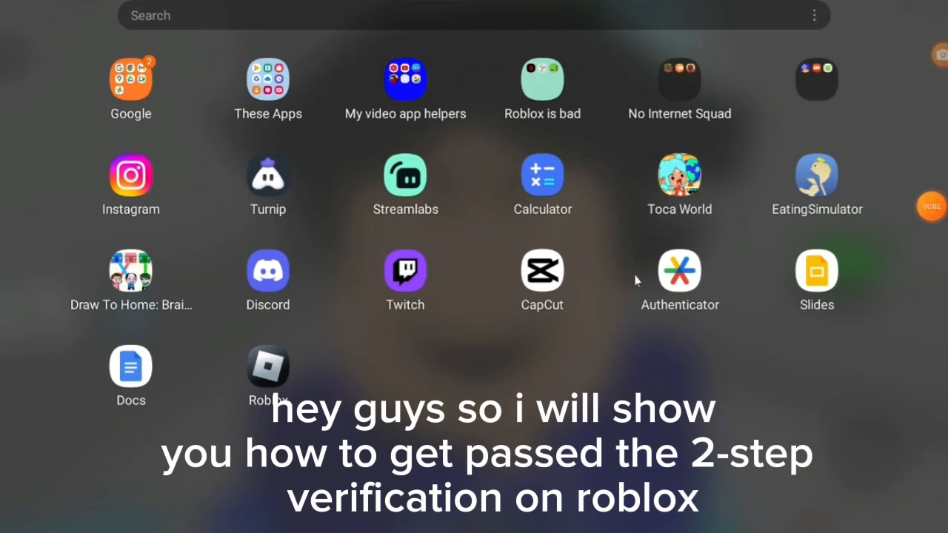
mouse_move(635, 306)
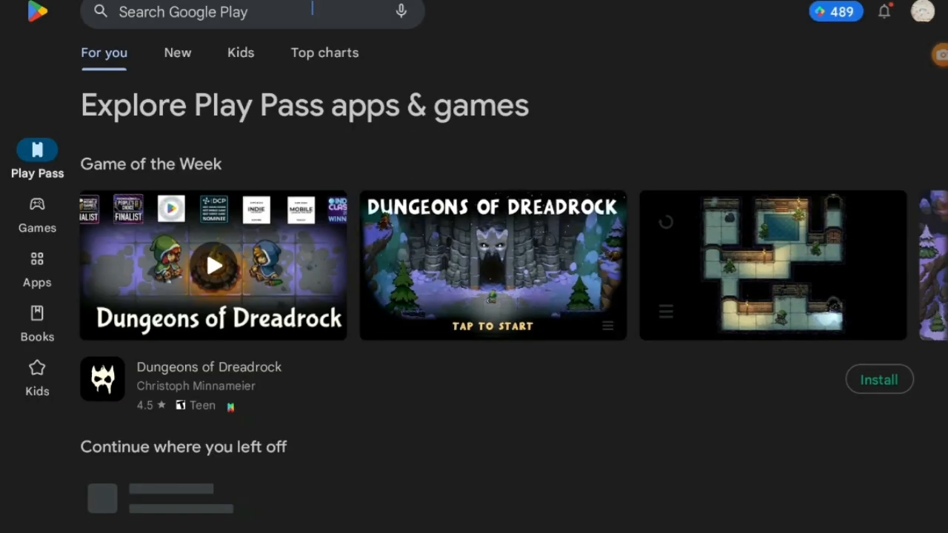
Step: Search Google Play for 'roblox' to reinstall and launch Roblox
type("roblox")
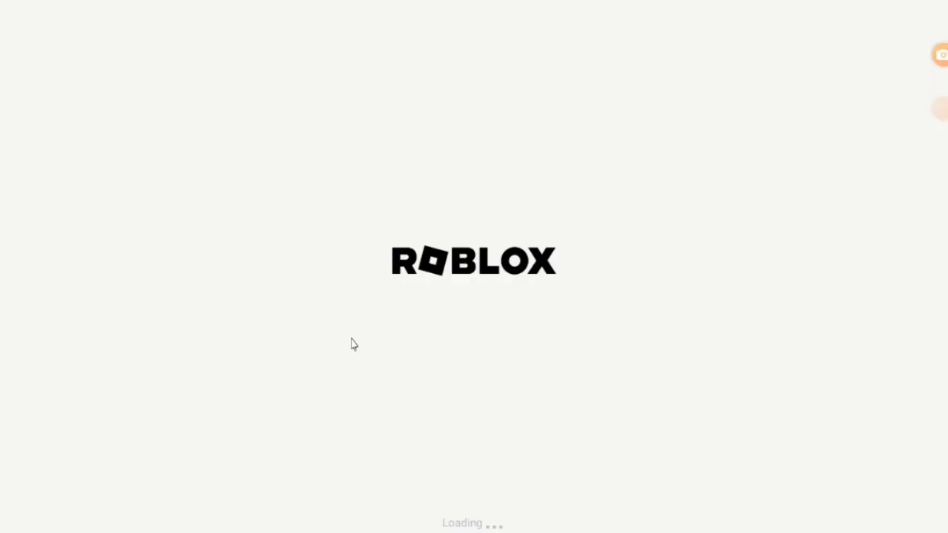
mouse_move(484, 290)
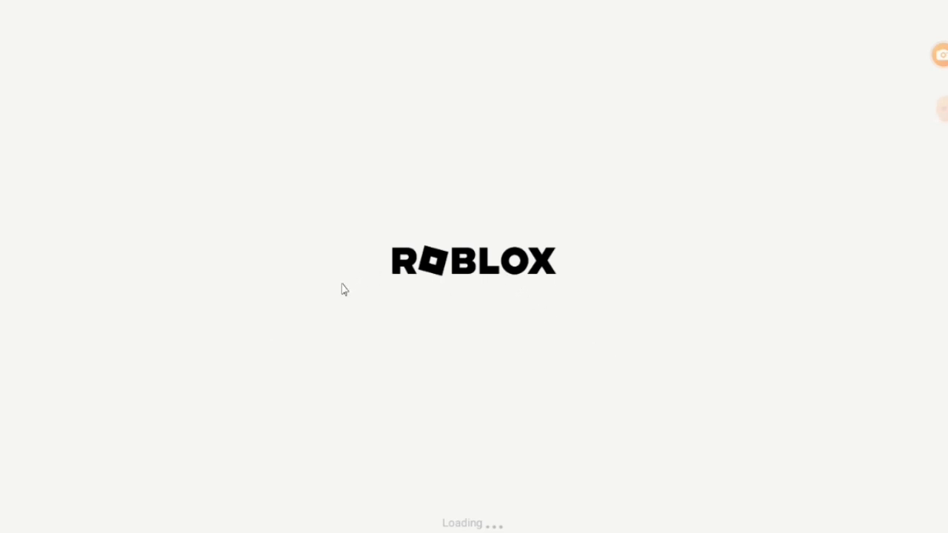
mouse_move(110, 69)
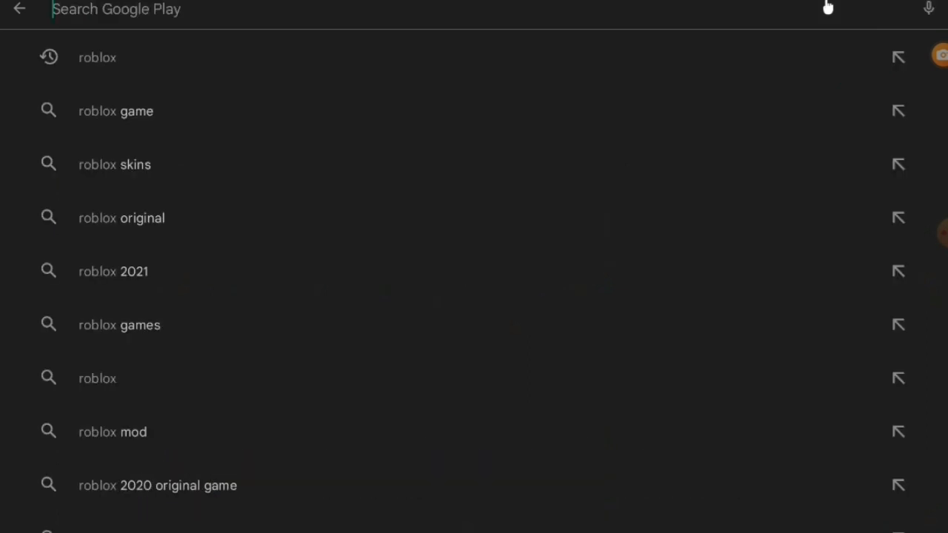
Step: Search Google Play for 'authenticator' using the suggestion after typing 'au'
type("au")
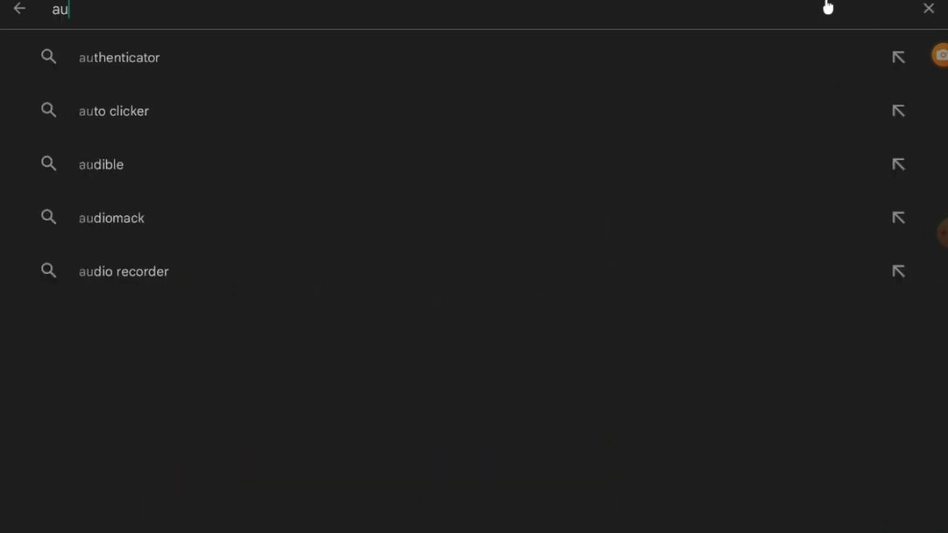
left_click(118, 57)
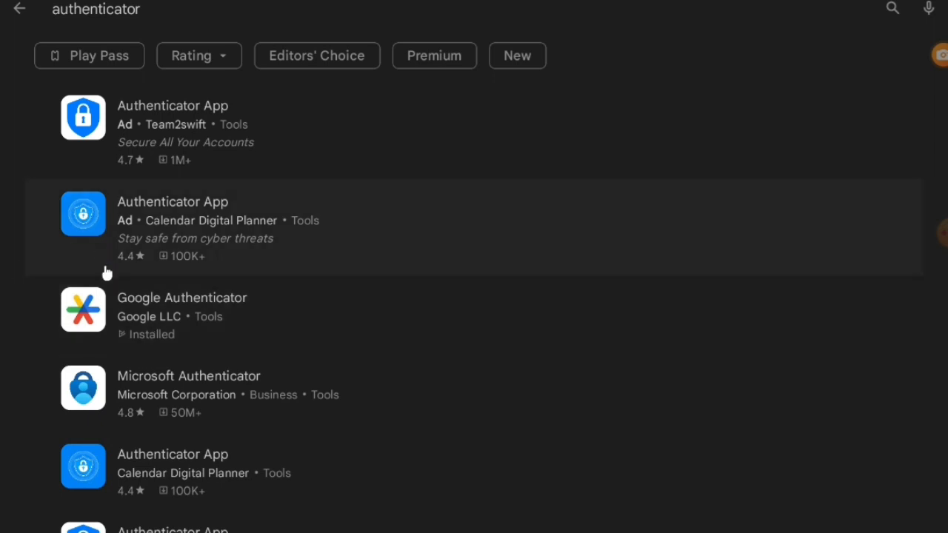
Step: Open Google Authenticator from its Play Store listing to get a verification code
left_click(181, 310)
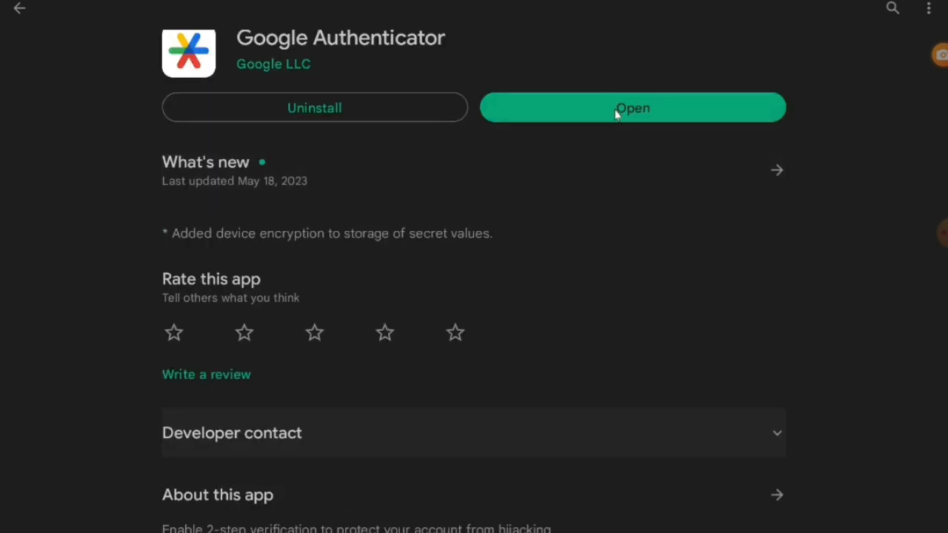
left_click(632, 108)
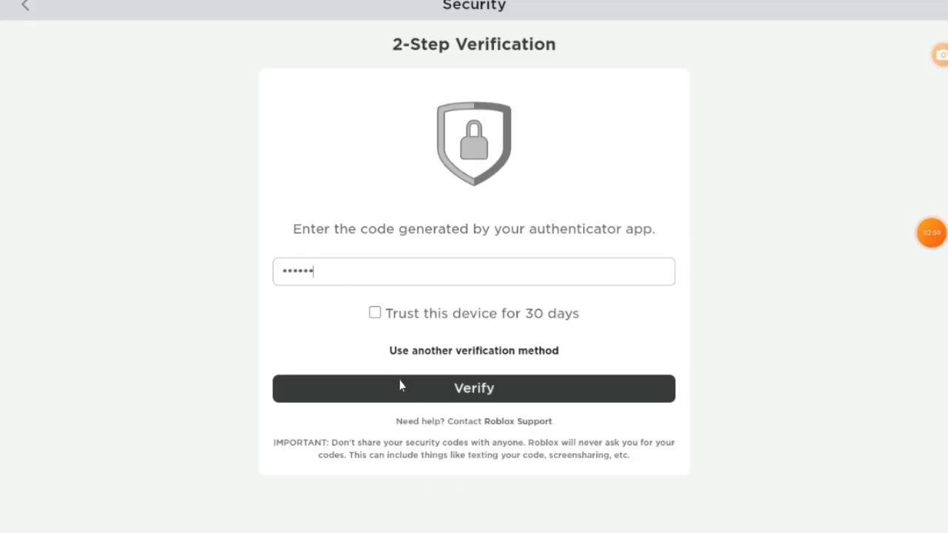
Step: Verify the six-digit authenticator code in Roblox's 2-Step Verification prompt
left_click(474, 389)
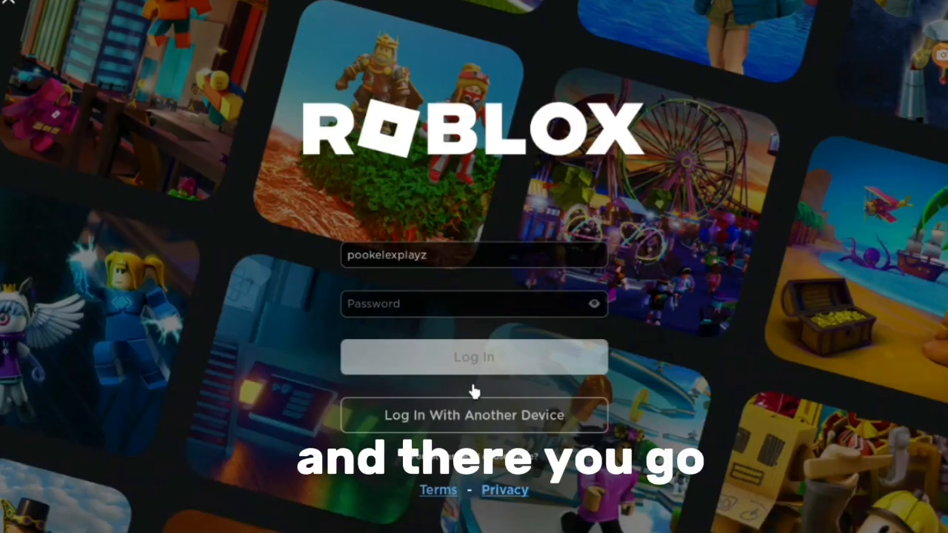
Step: Log in with the prefilled username to reach the Roblox Home page
left_click(474, 356)
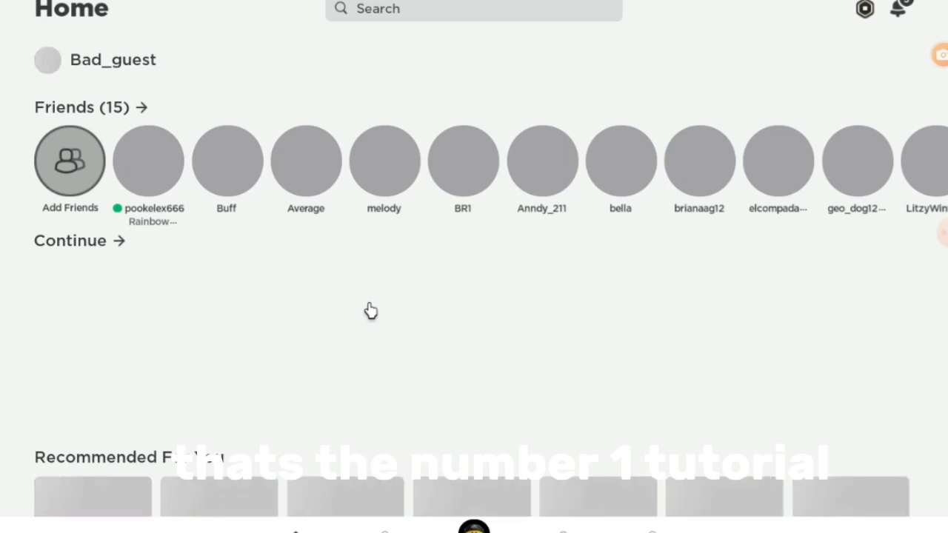